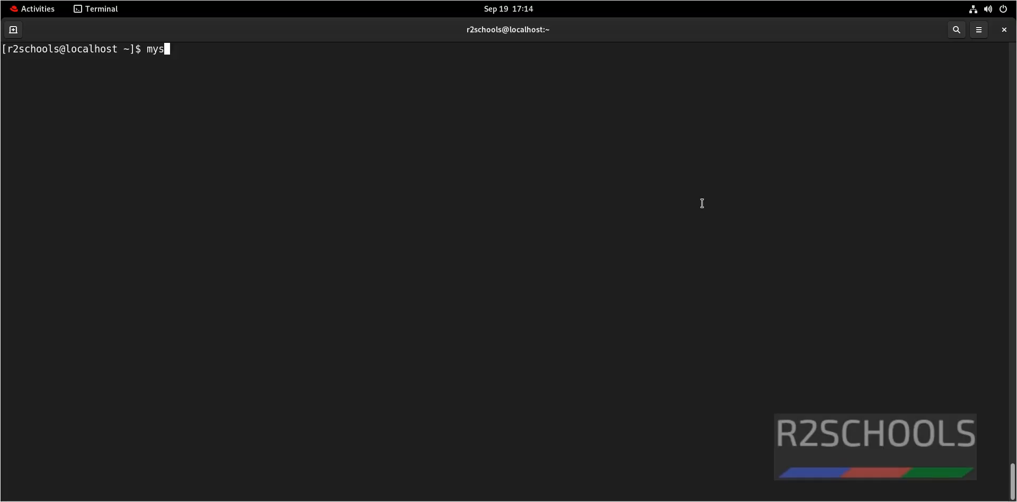
# Run mysql --version to report the installed client, Ver 8.0.32 for Linux.
pyautogui.write('ql')
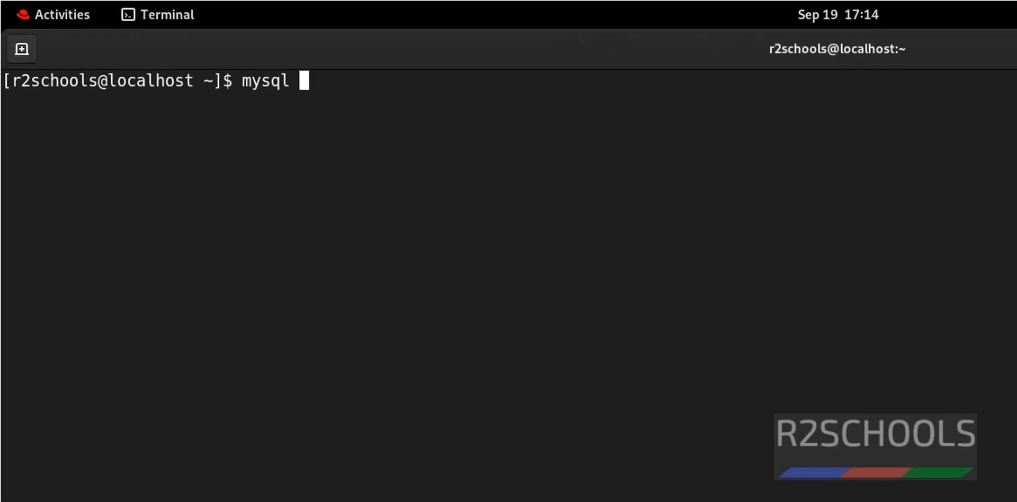
pyautogui.write('--veri')
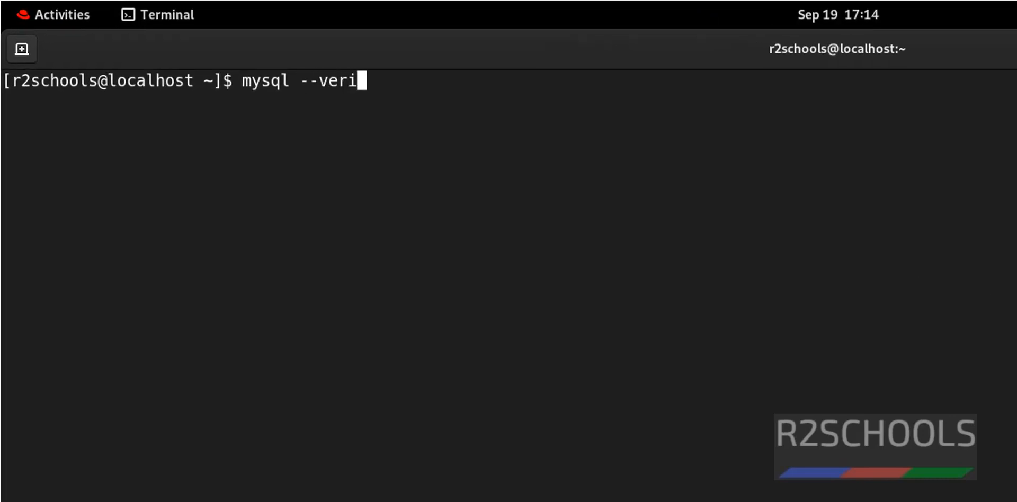
pyautogui.write('sion')
pyautogui.press('Return')
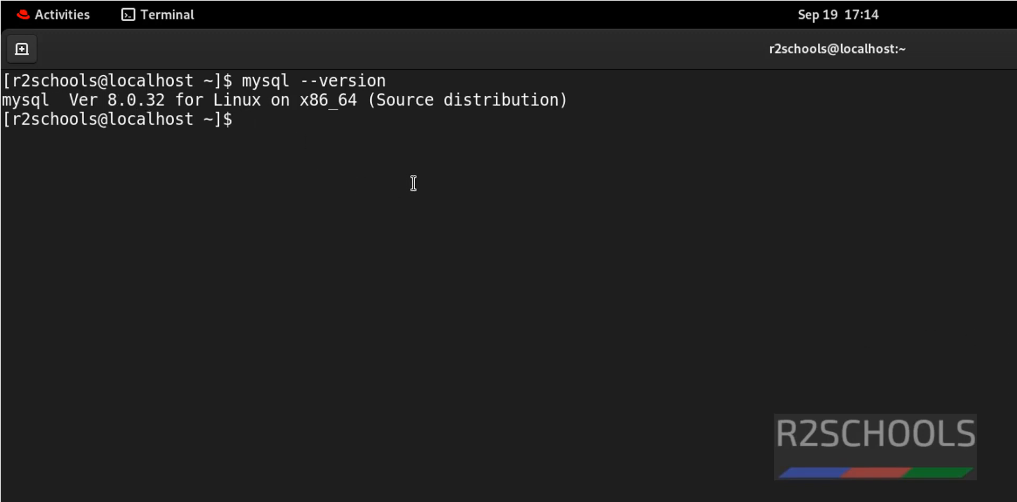
pyautogui.moveTo(409, 178)
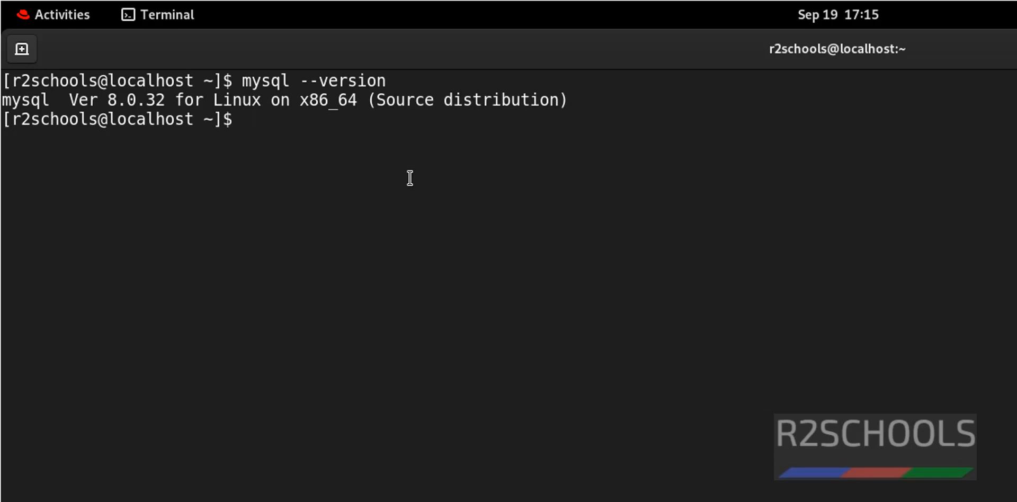
# Run sudo systemctl status mysqld to check the MySQL 8.0 server is active and running.
pyautogui.write('sudo systemctl status')
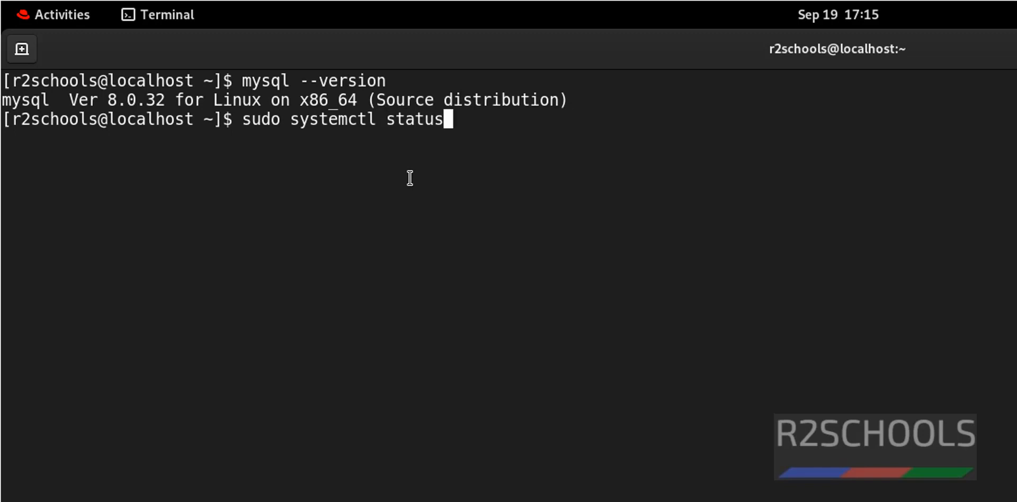
pyautogui.write('mysql')
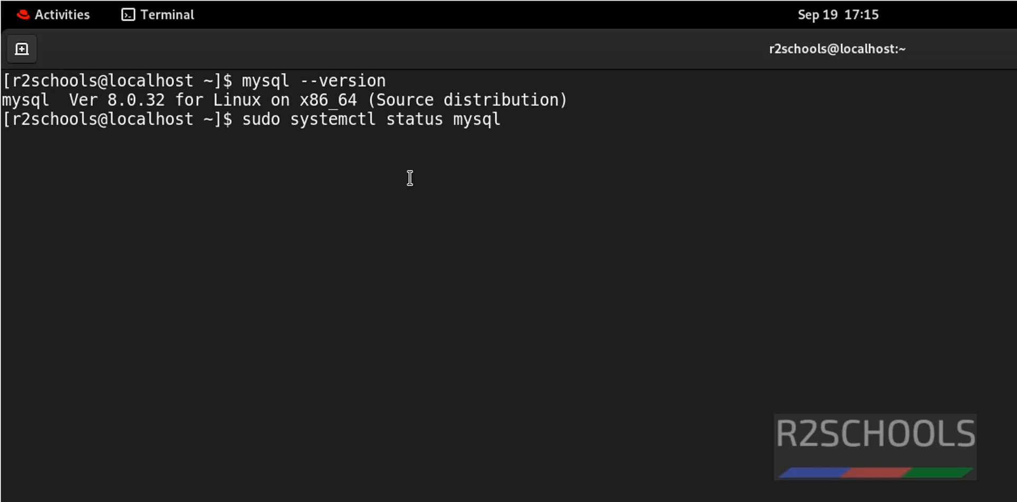
pyautogui.write('d.serv')
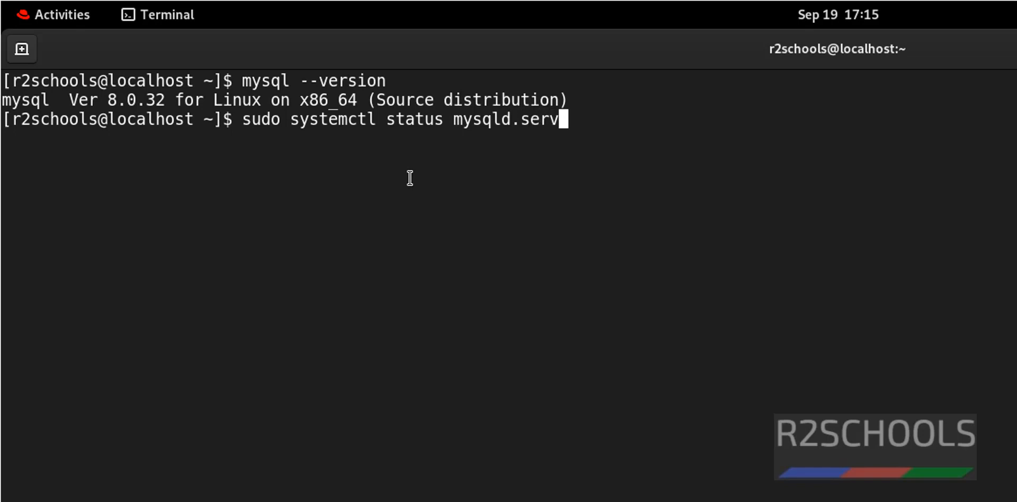
pyautogui.write('ice')
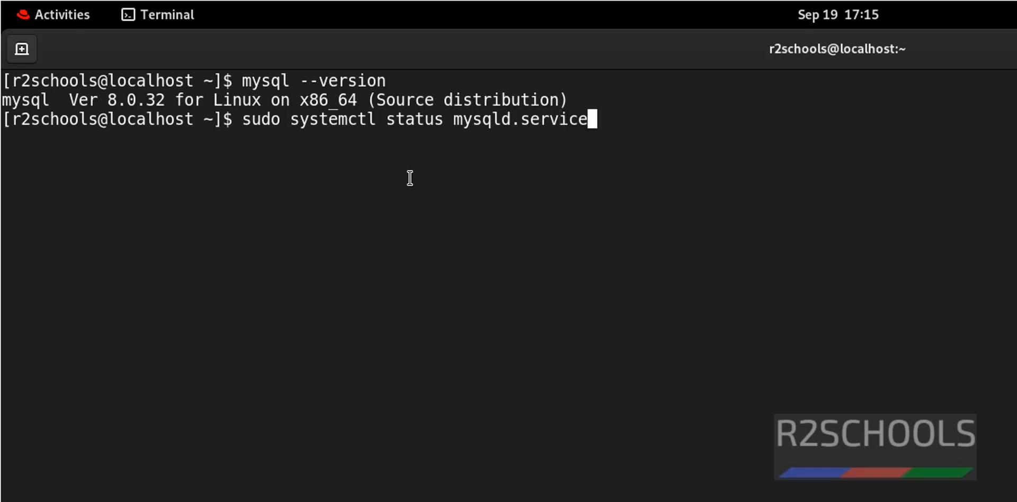
pyautogui.press('Backspace')
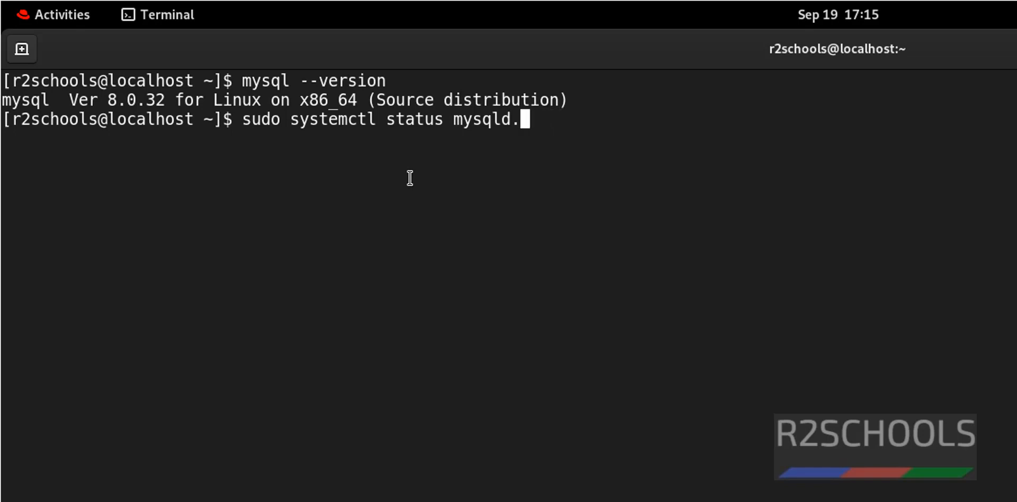
pyautogui.press('BackSpace')
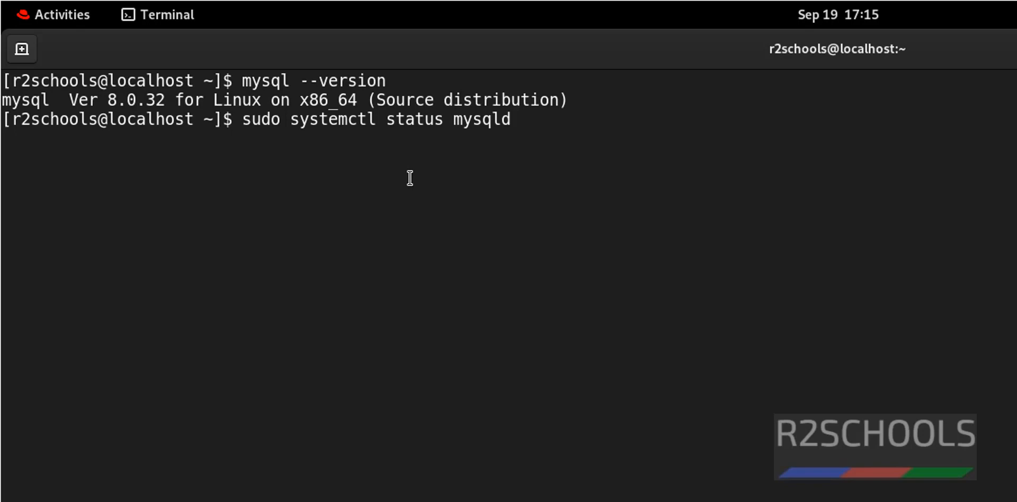
pyautogui.press('Return')
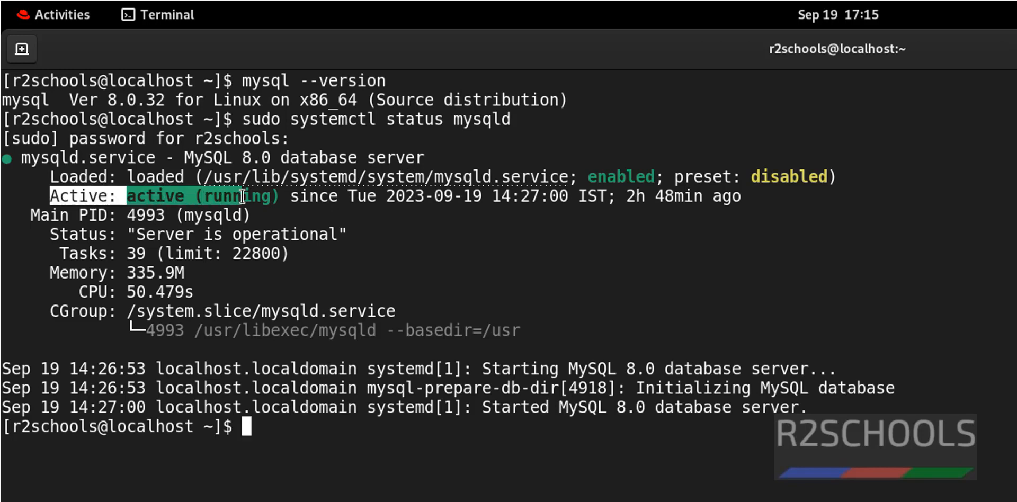
# Repeat the status check as sudo systemctl status mysqld.service, confirming the server is running.
pyautogui.write('sudo systemctl status mysqld')
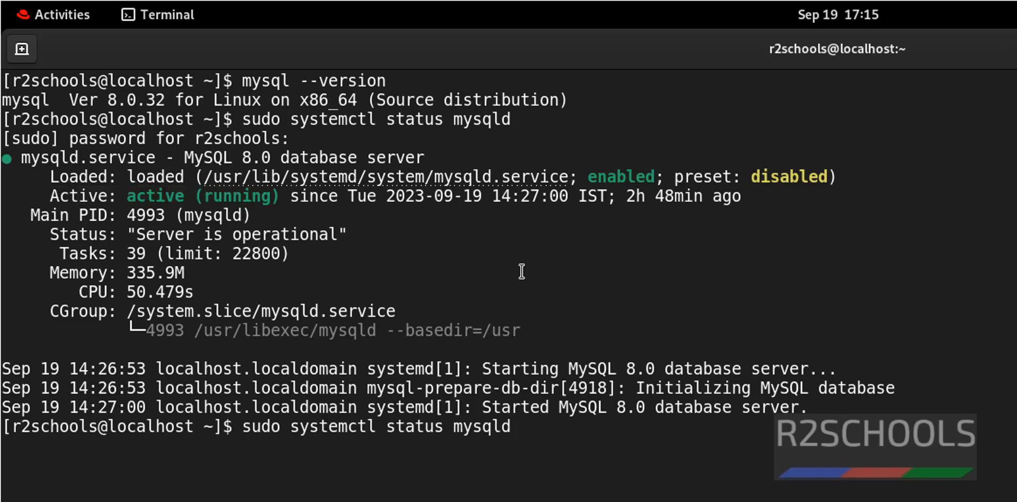
pyautogui.write('.service')
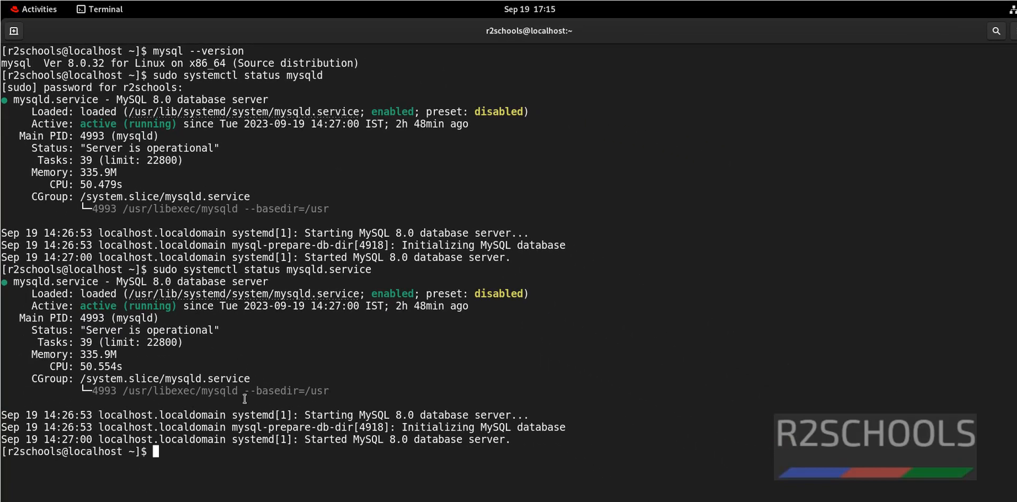
pyautogui.write('sudo service')
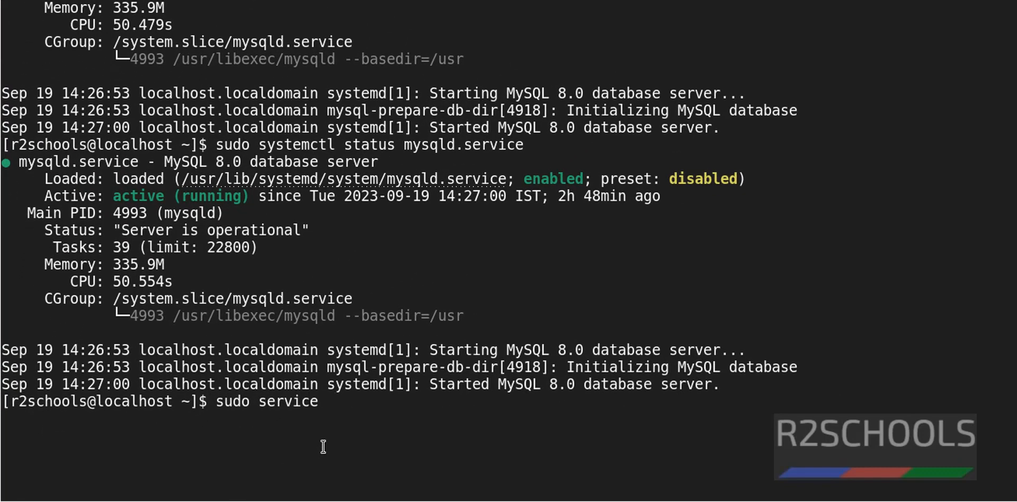
pyautogui.write('mysqld')
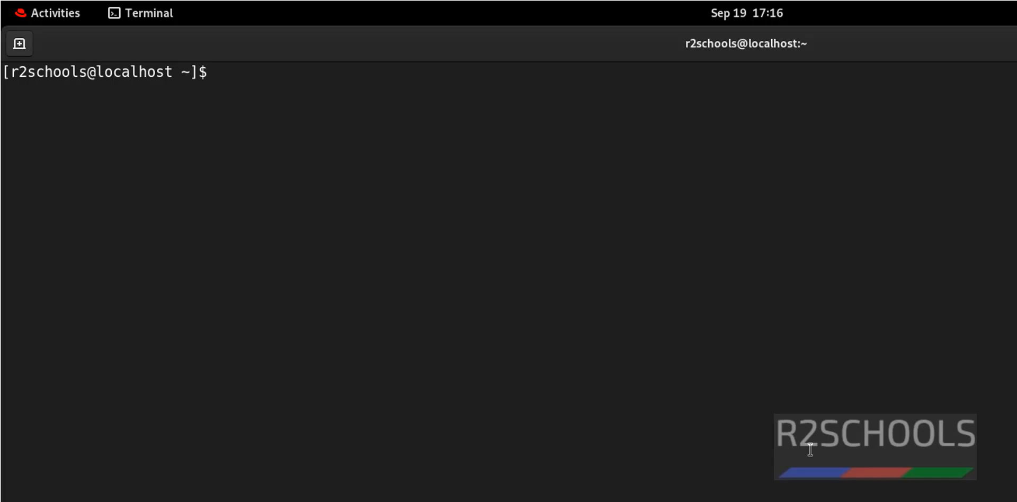
# Stop mysqld.service with systemctl, then check its status now reports inactive (dead).
pyautogui.write('sudo')
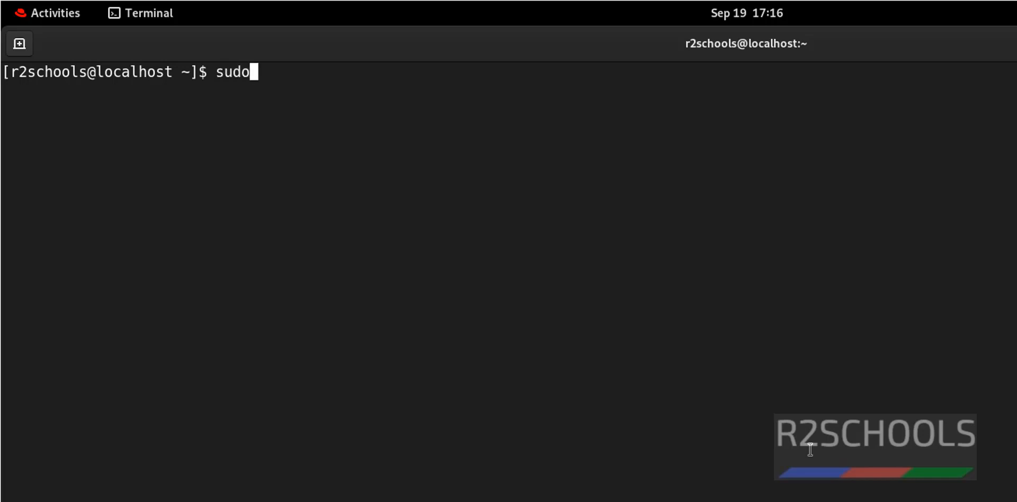
pyautogui.write('syste')
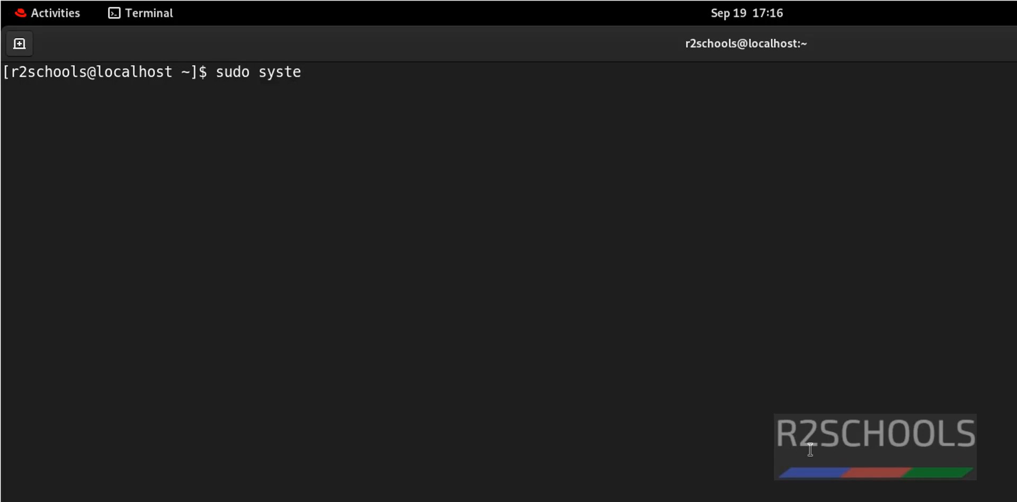
pyautogui.write('mctl stop m')
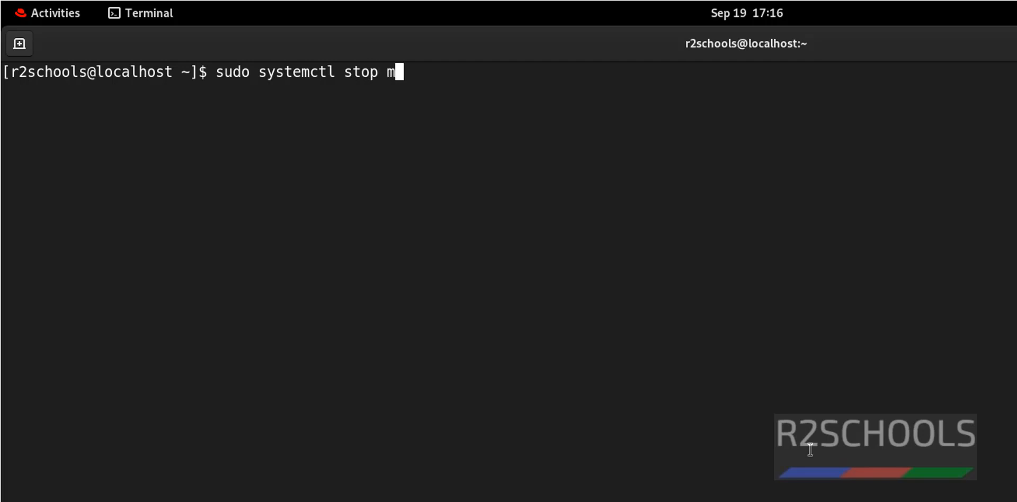
pyautogui.write('ysqld')
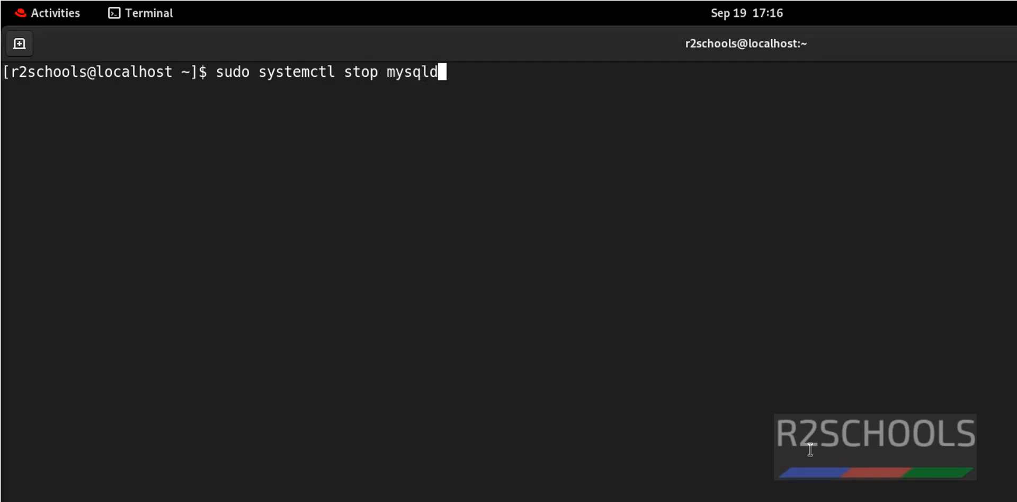
pyautogui.write('.service')
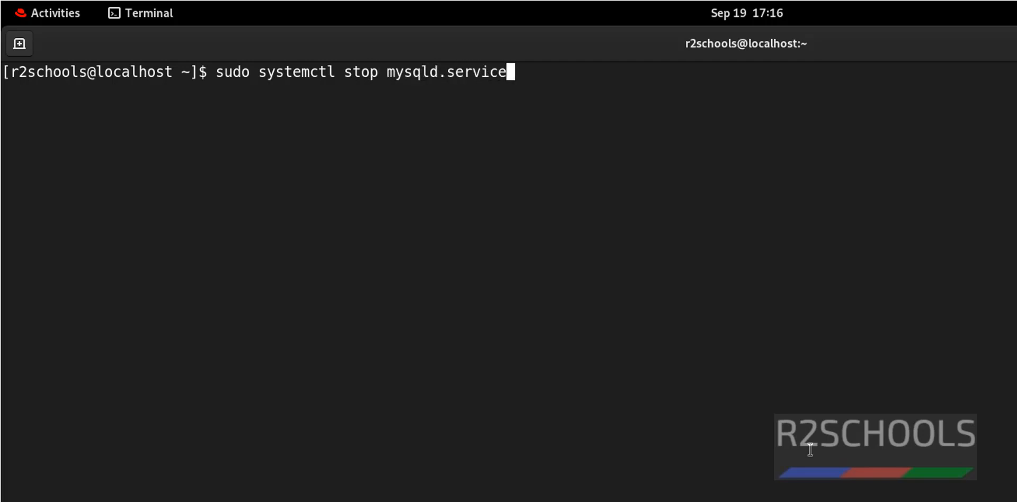
pyautogui.press('Return')
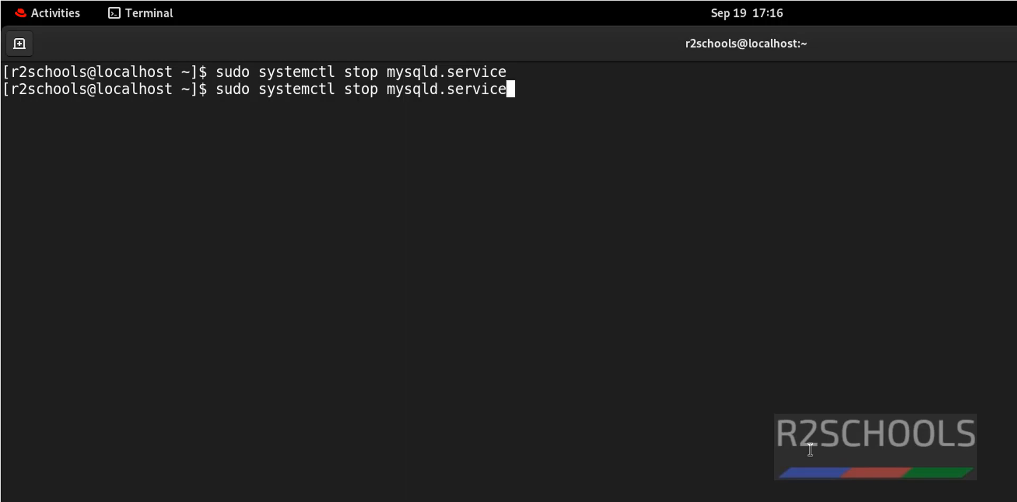
pyautogui.write('sudo systemctl status mysqld')
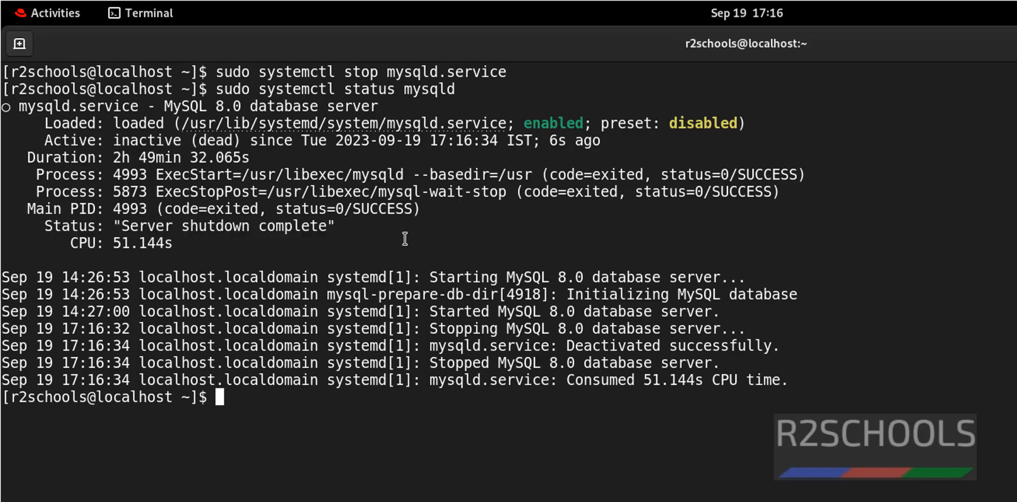
# Attempt mysql -u root -p while the server is stopped, highlighting the ERROR 2002 can't-connect message.
pyautogui.doubleClick(573, 139)
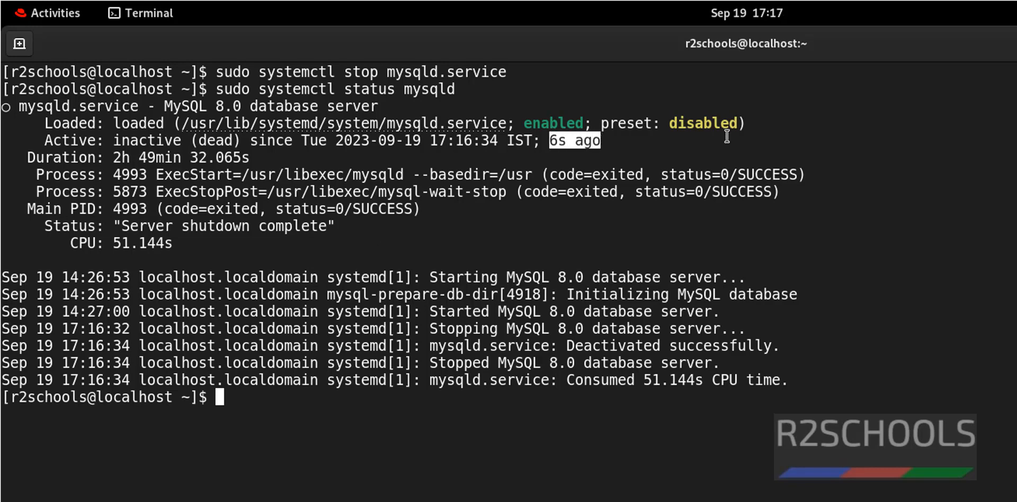
pyautogui.write('m')
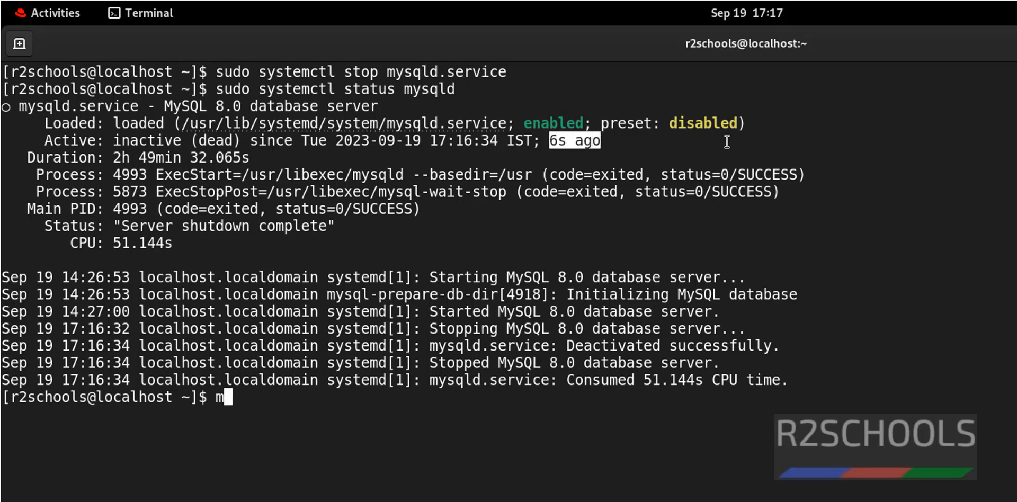
pyautogui.write('ysql')
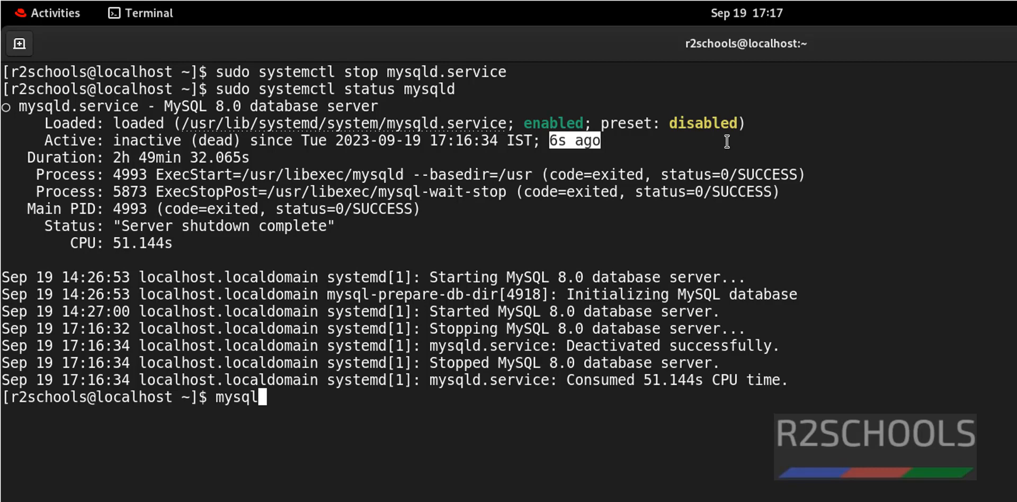
pyautogui.write('-u')
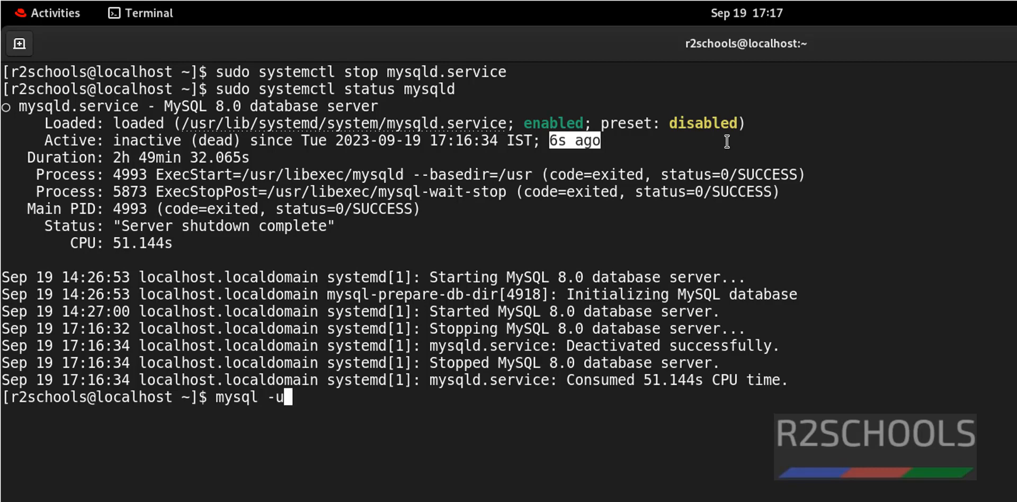
pyautogui.write('root -p')
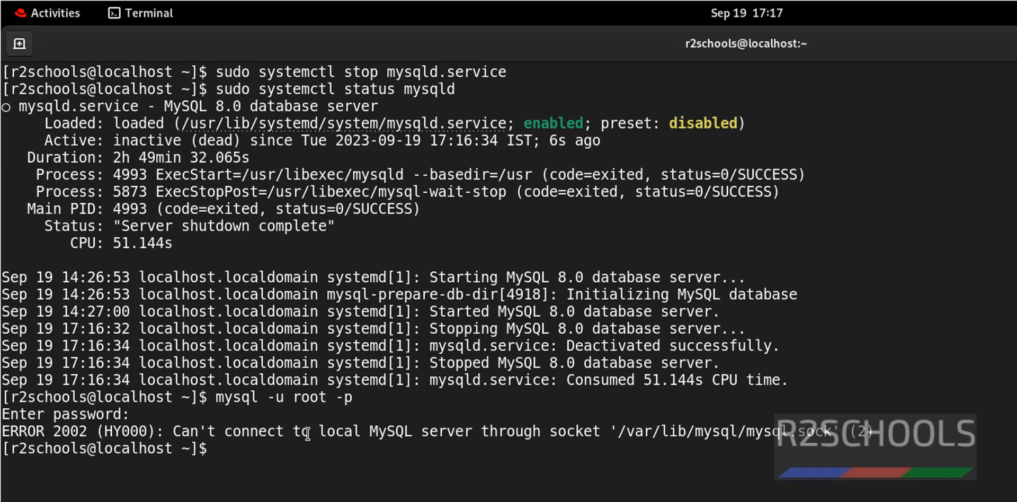
pyautogui.moveTo(172, 431); pyautogui.dragTo(600, 431)
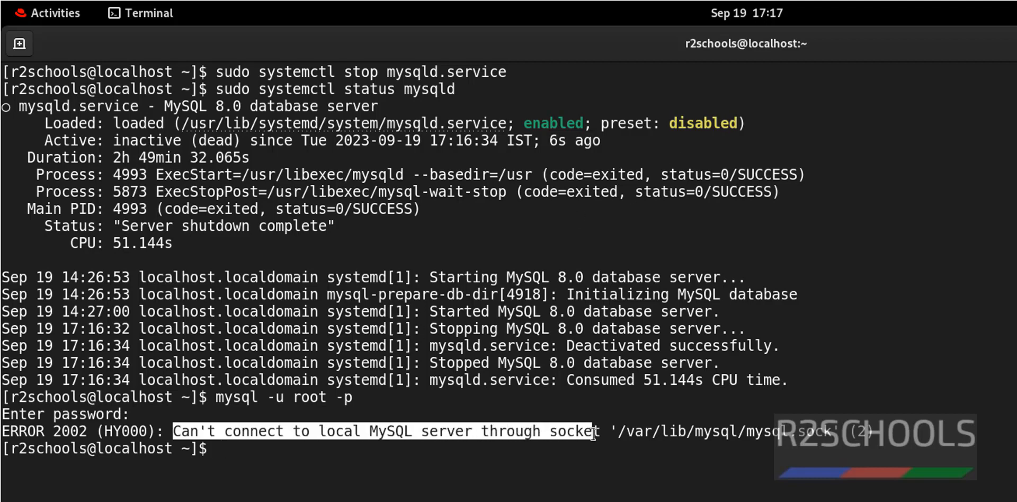
pyautogui.write('sudo')
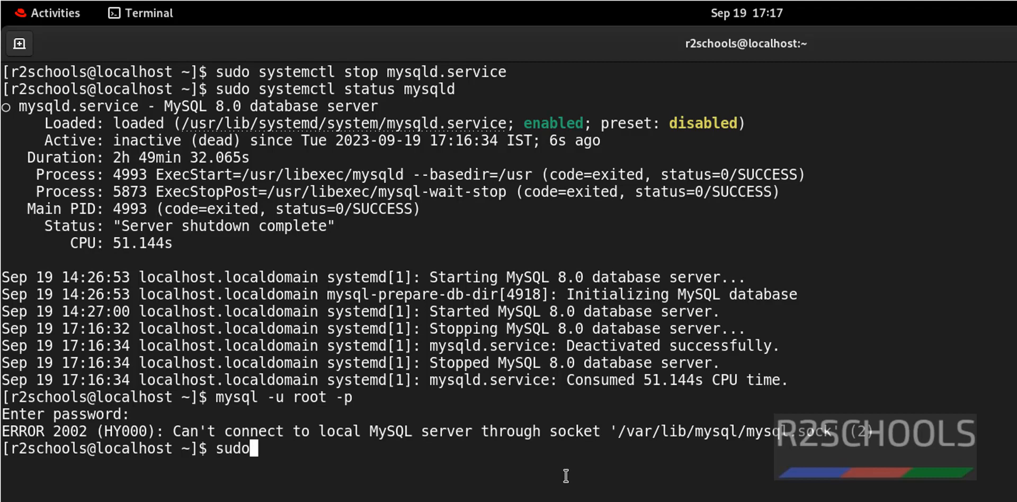
# Start mysqld.service again with systemctl and check its status reports running.
pyautogui.write('systemctl st')
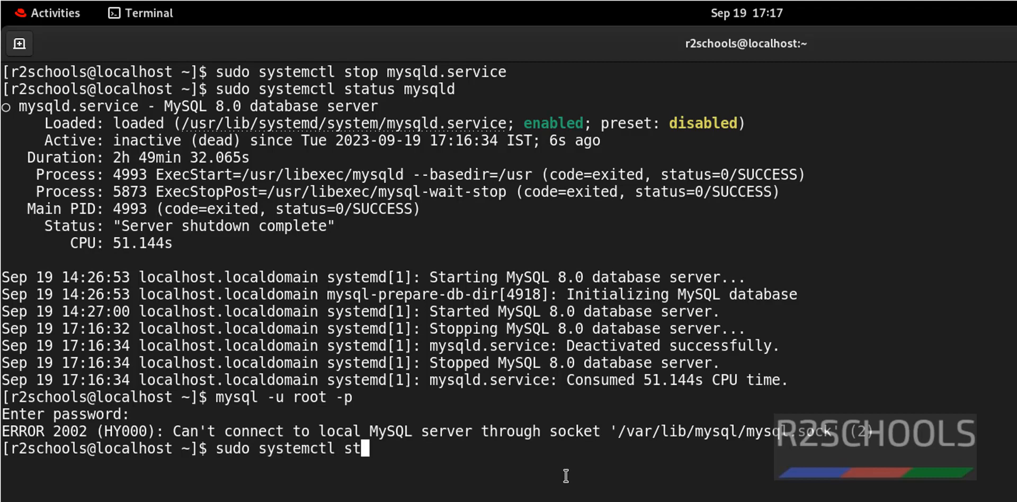
pyautogui.write('art mysq')
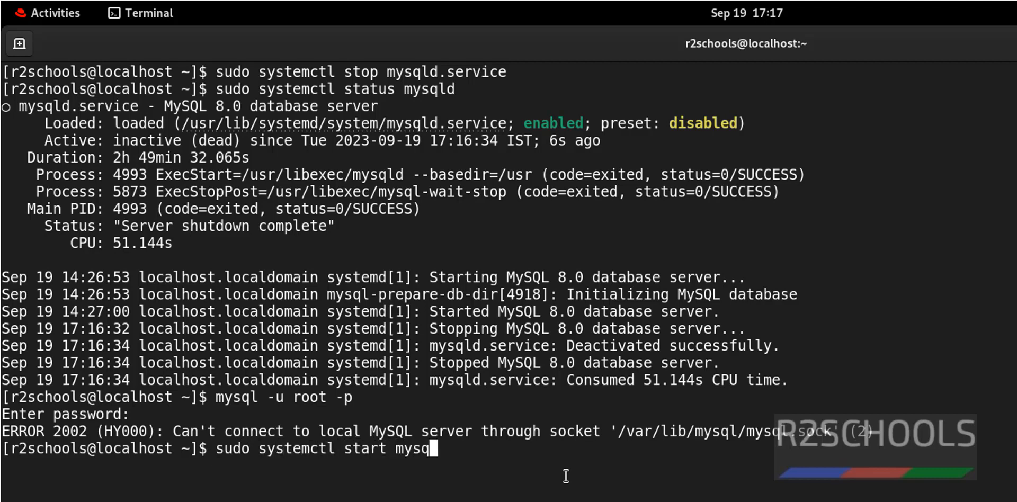
pyautogui.write('ld.service')
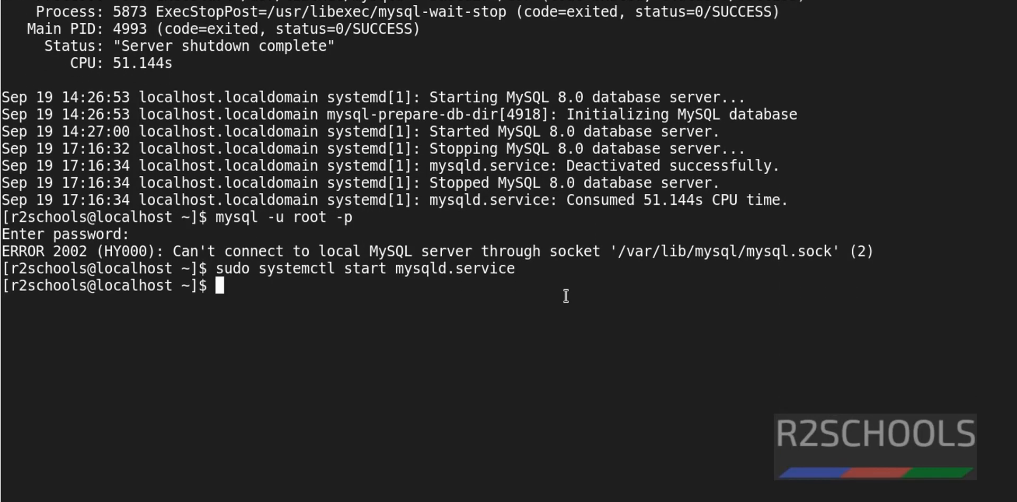
pyautogui.write('sudo systemctl status mysqld')
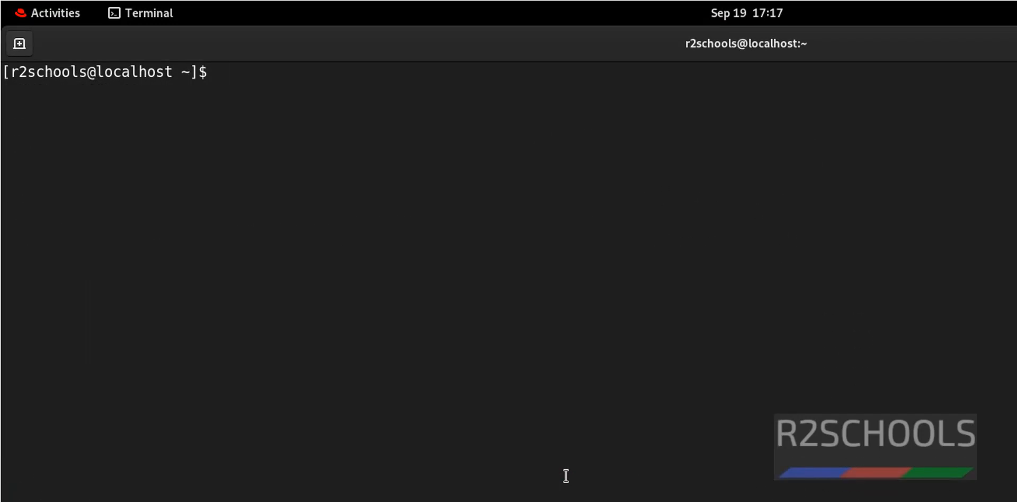
# Log in with mysql -u root -p successfully, then exit the MySQL monitor back to the shell.
pyautogui.write('mysql -u root -p')
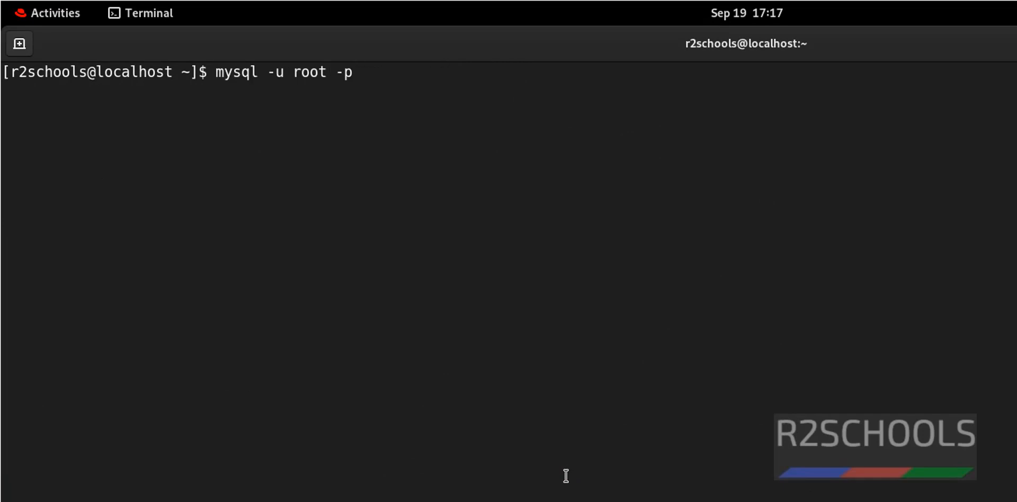
pyautogui.press('Return')
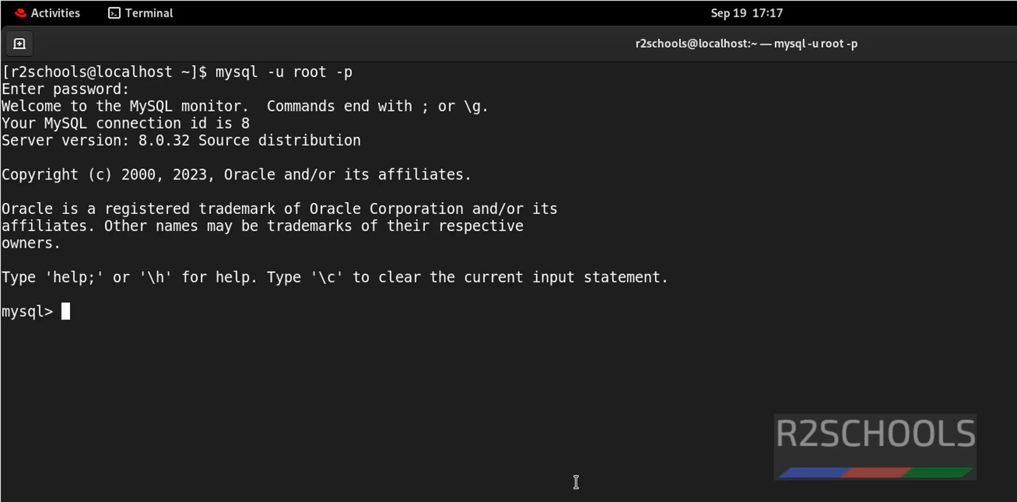
pyautogui.write('exit')
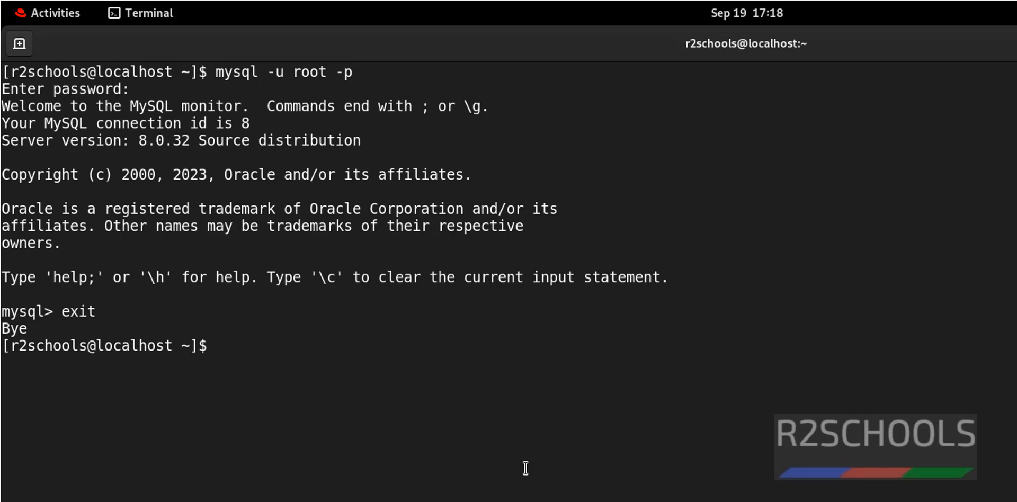